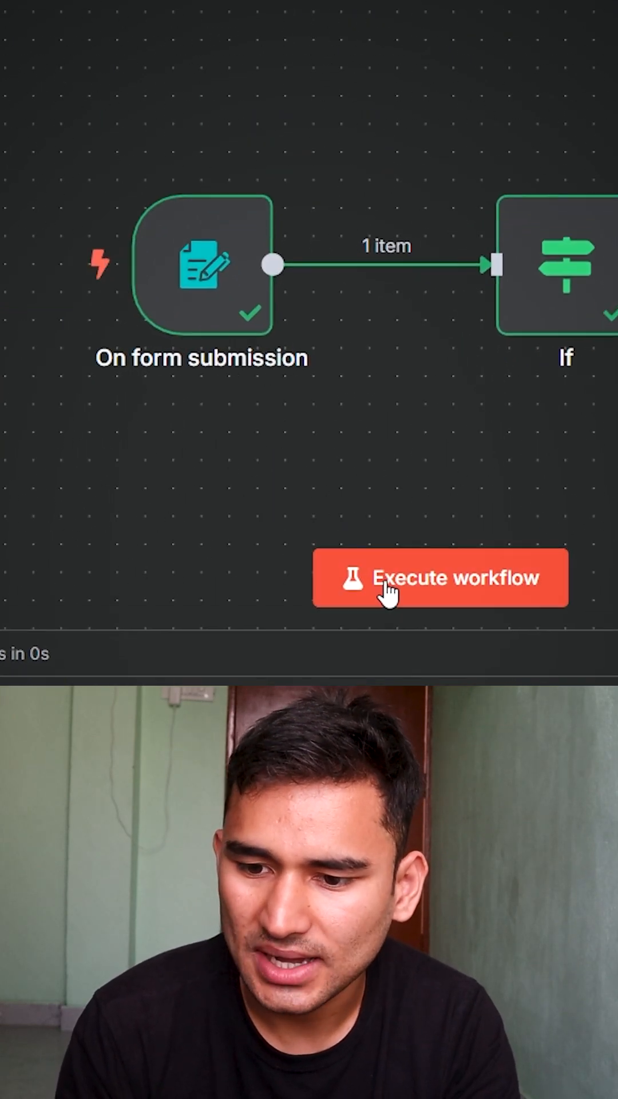
- Run the workflow and start a test form entry for Vivek, opening the age options
{"action": "left_click", "coordinate": [440, 578]}
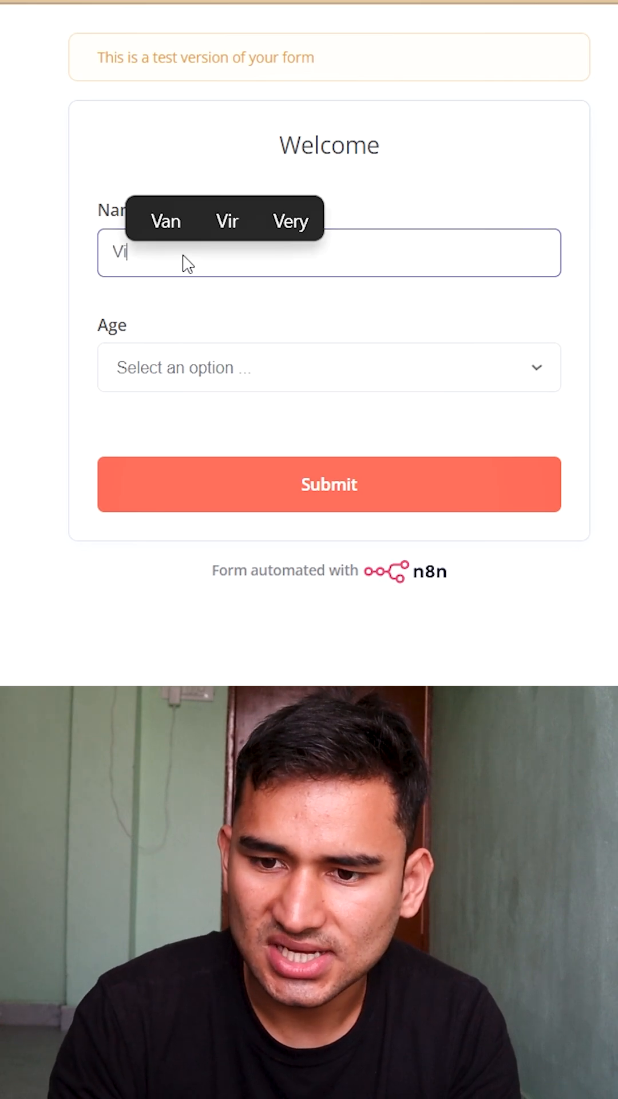
{"action": "left_click", "coordinate": [328, 367]}
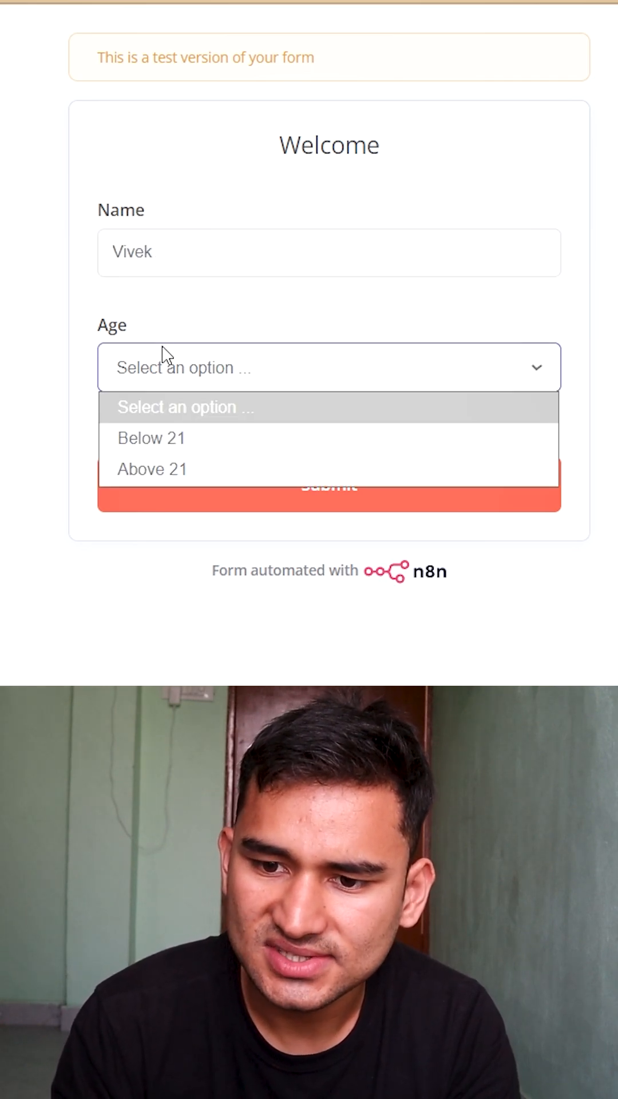
{"action": "mouse_move", "coordinate": [151, 437]}
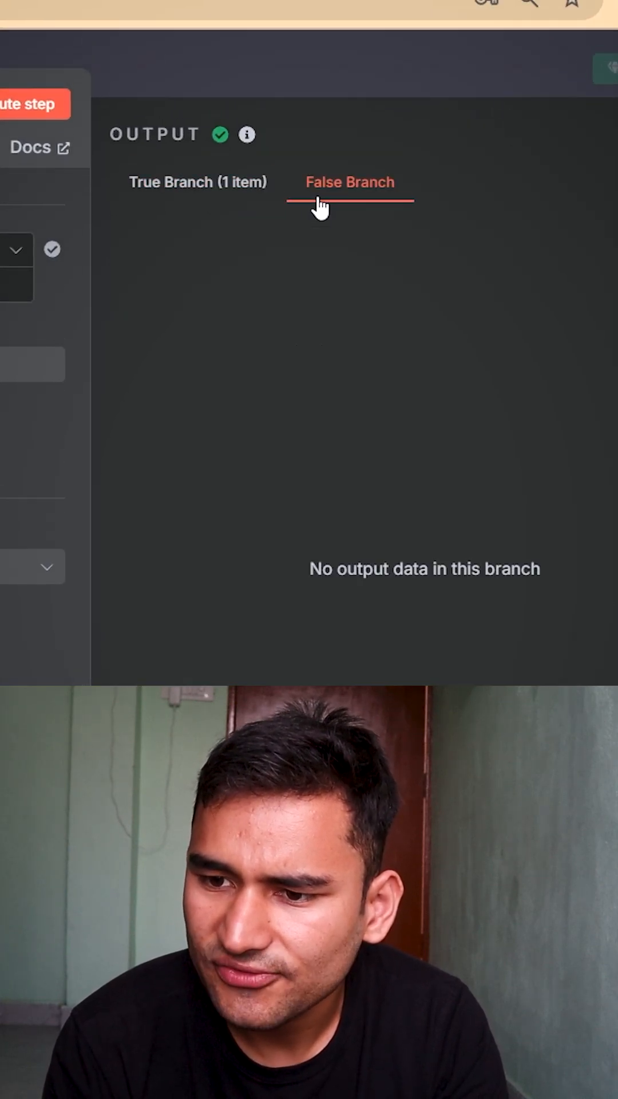
- Inspect the If node's true branch output for Vivek's Below 21 submission
{"action": "left_click", "coordinate": [197, 182]}
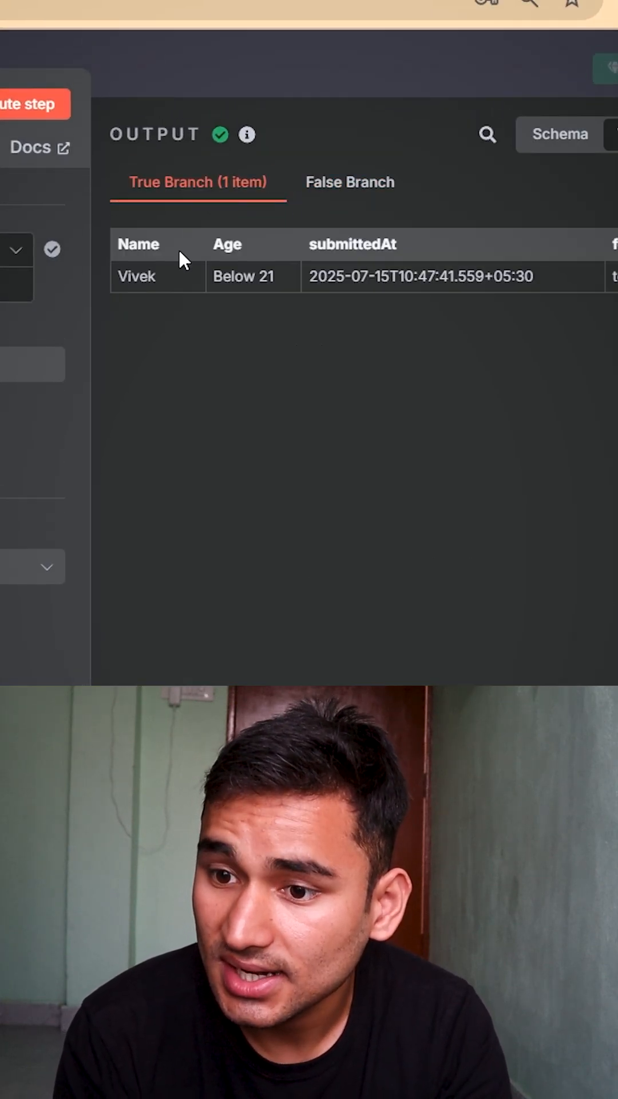
{"action": "double_click", "coordinate": [137, 276]}
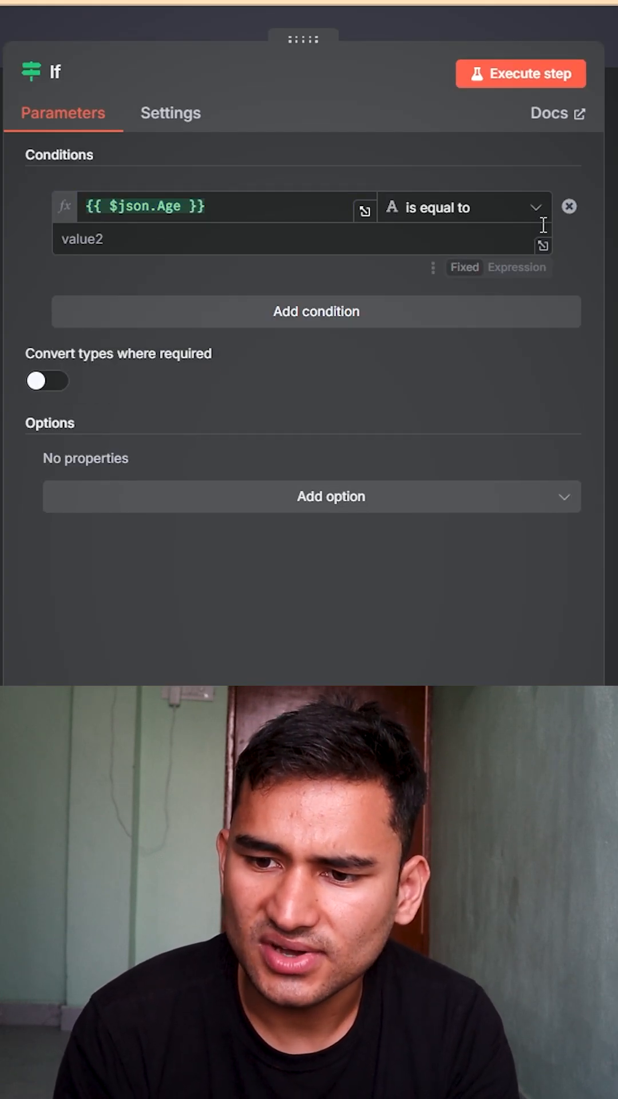
- Set the If condition's comparison value for Age to 'Above 21'
{"action": "left_click", "coordinate": [463, 207]}
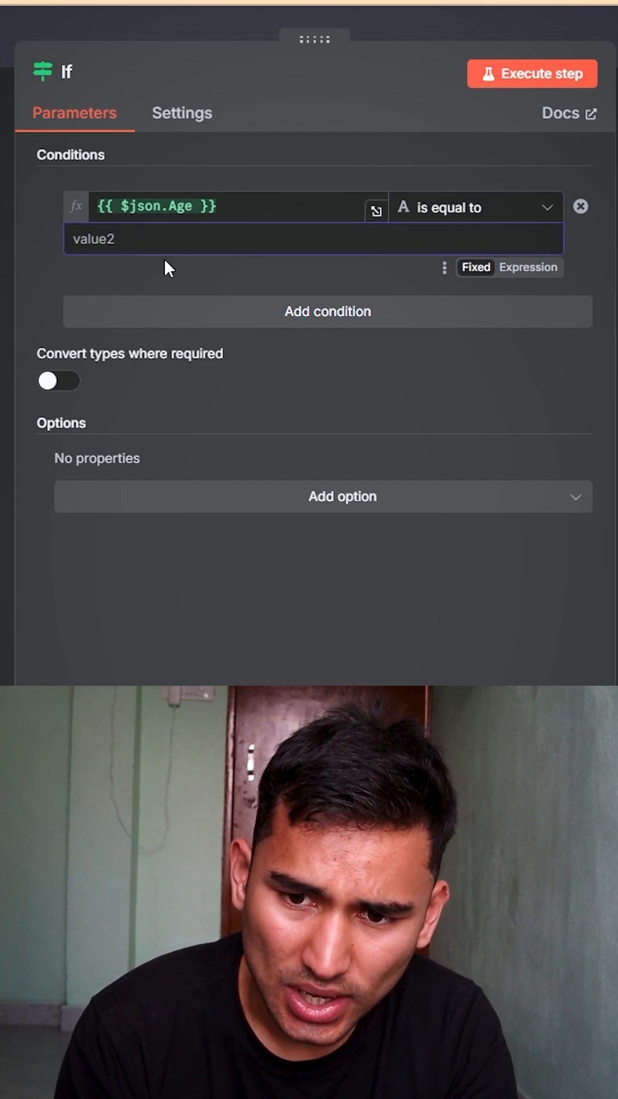
{"action": "type", "text": "Below"}
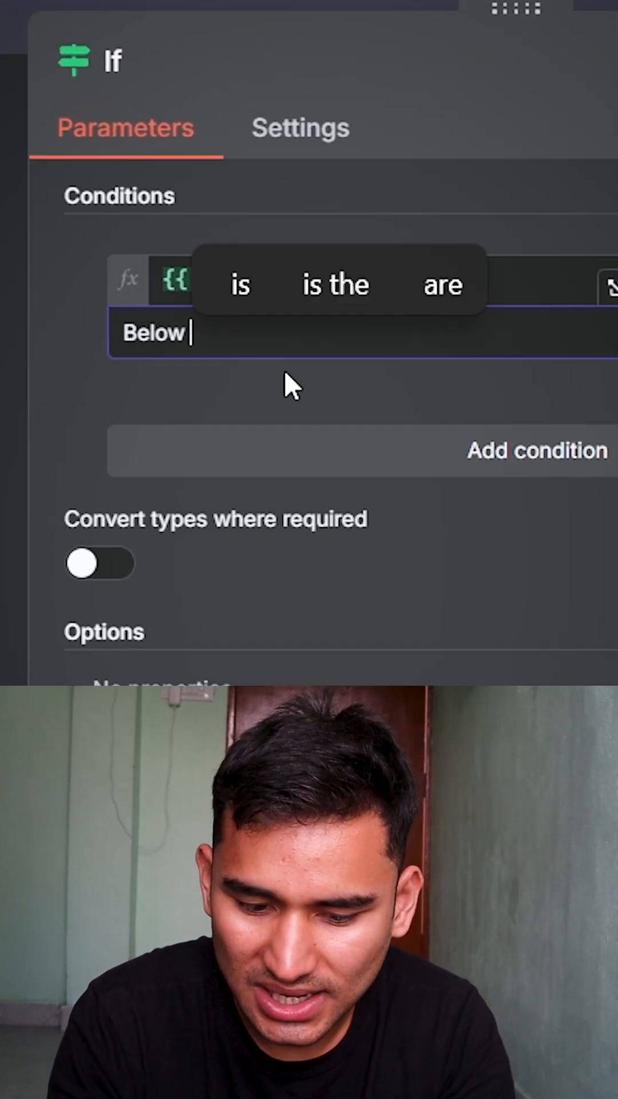
{"action": "type", "text": "21"}
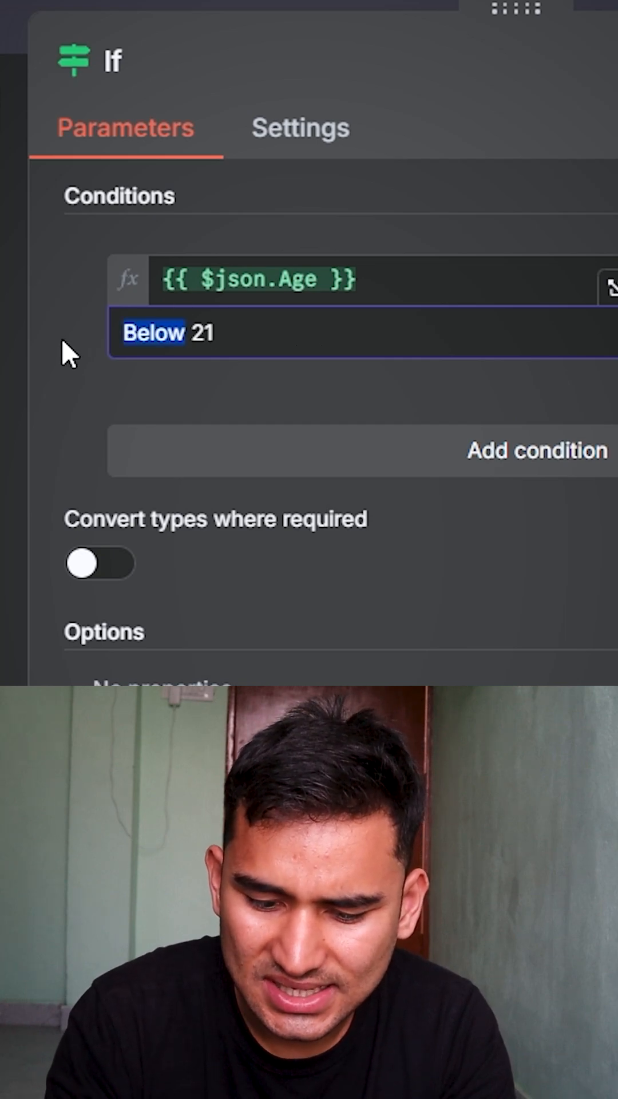
{"action": "type", "text": "Above"}
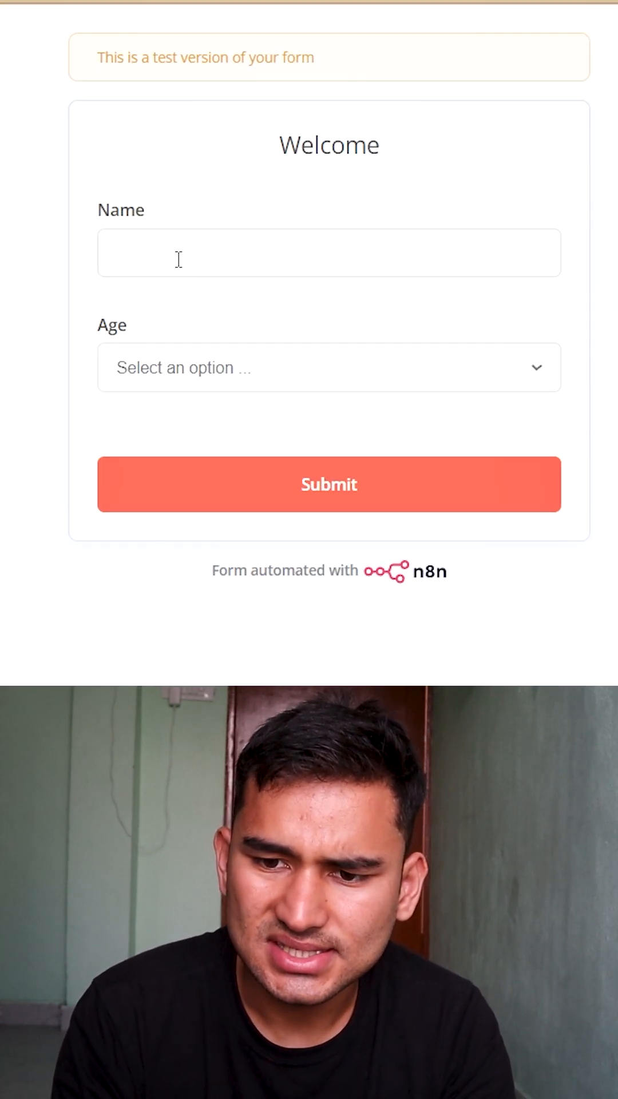
- Submit a test form for Ryan with Age 'Above 21' and view the true branch
{"action": "type", "text": "Ryan"}
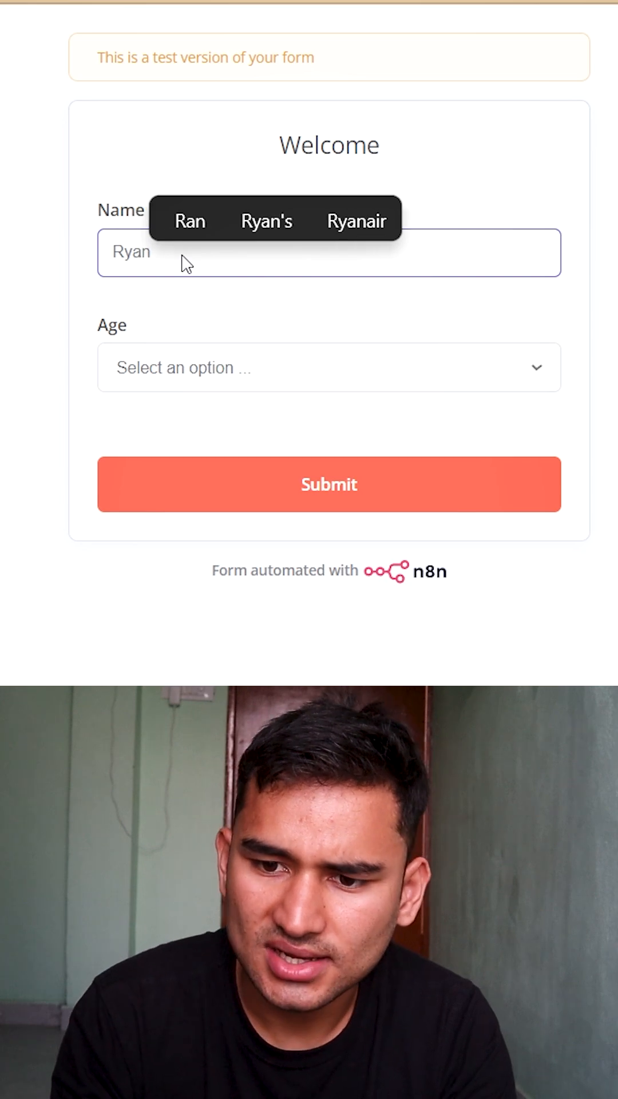
{"action": "left_click", "coordinate": [329, 483]}
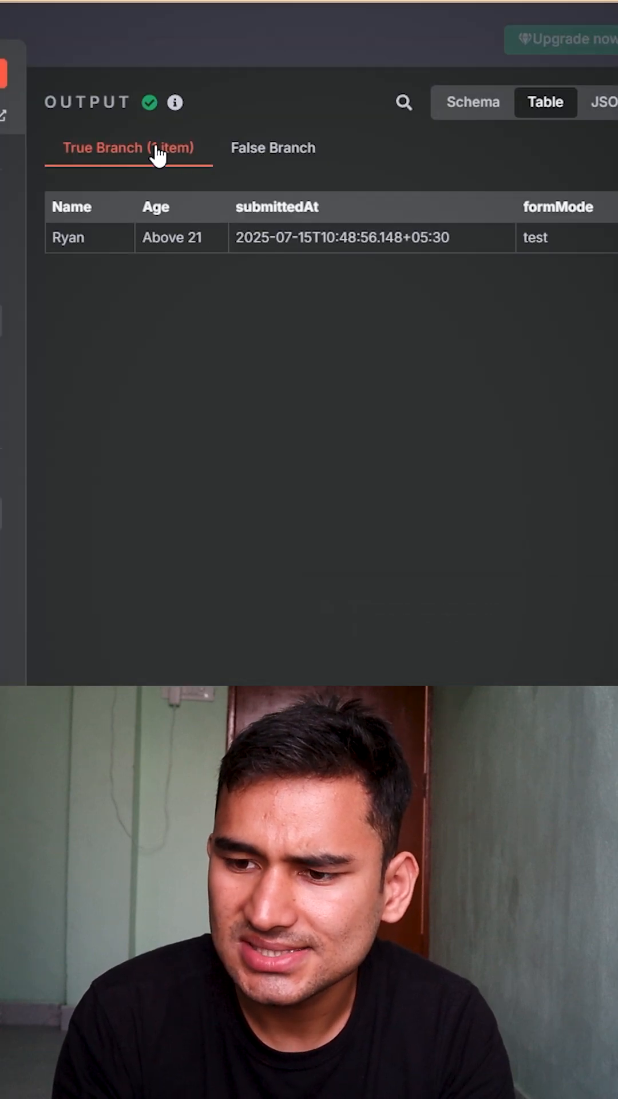
{"action": "double_click", "coordinate": [67, 237]}
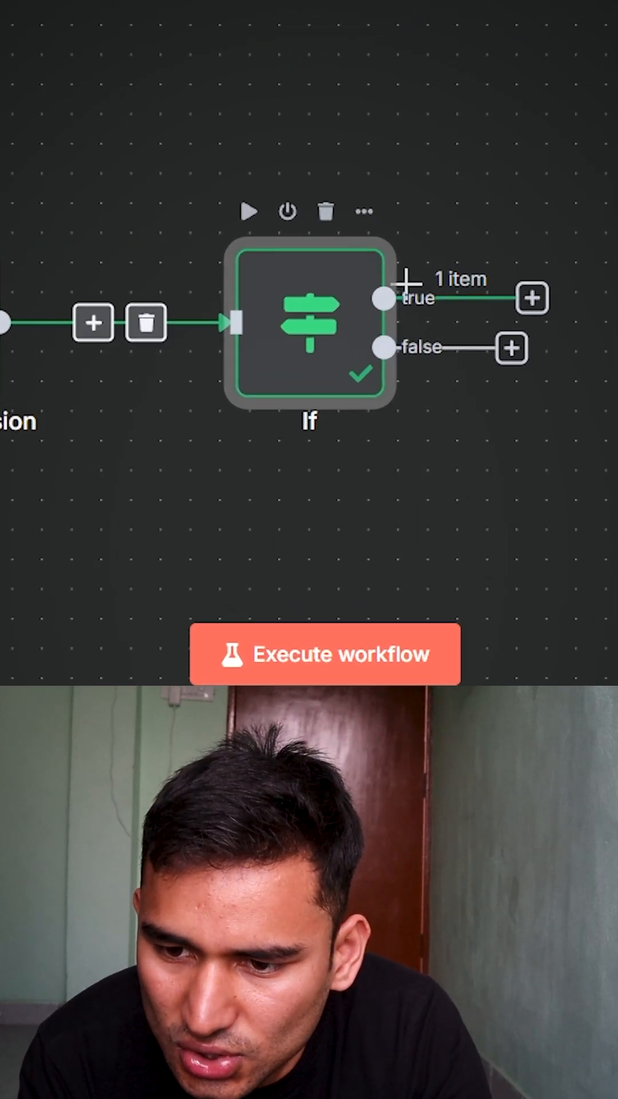
- Close the If node panel to return to the workflow canvas
{"action": "left_click", "coordinate": [326, 653]}
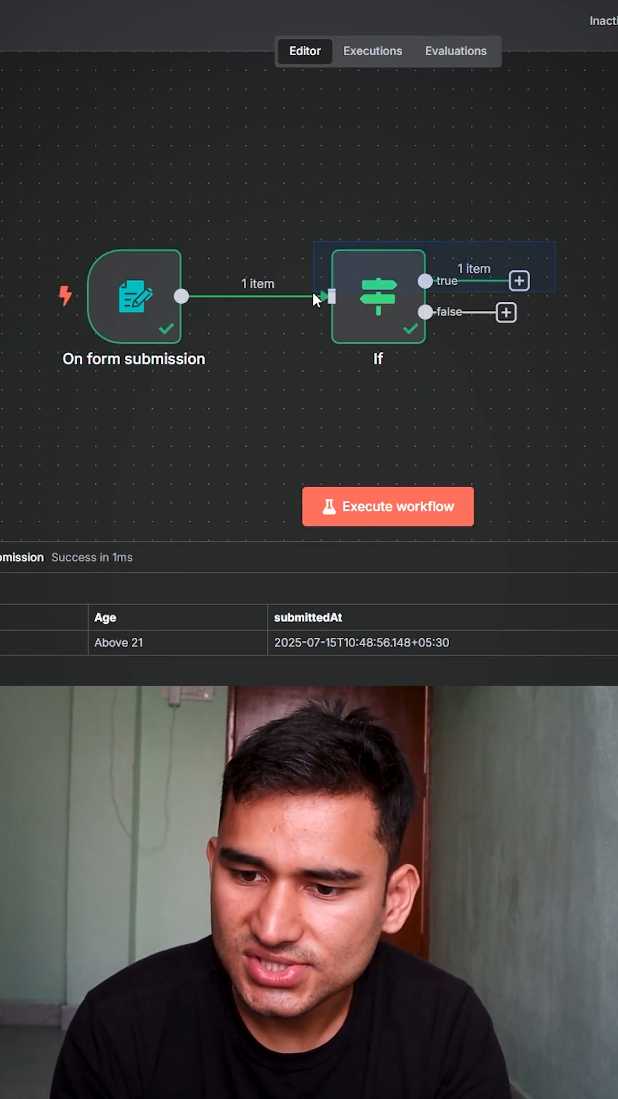